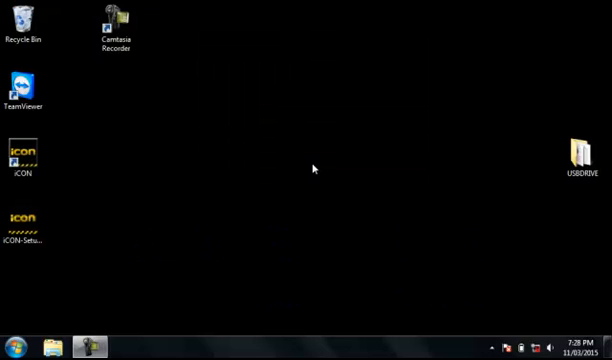
mouse_move(289, 180)
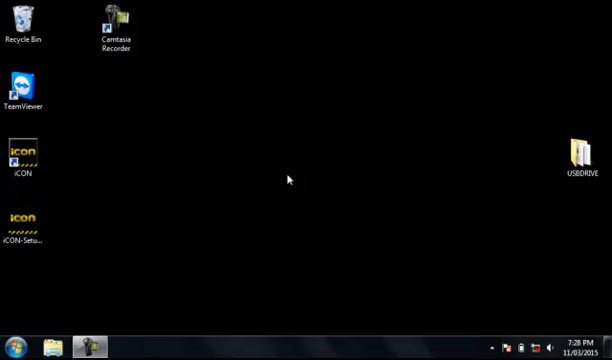
Step: Open the Windows 7 Start menu
left_click(10, 340)
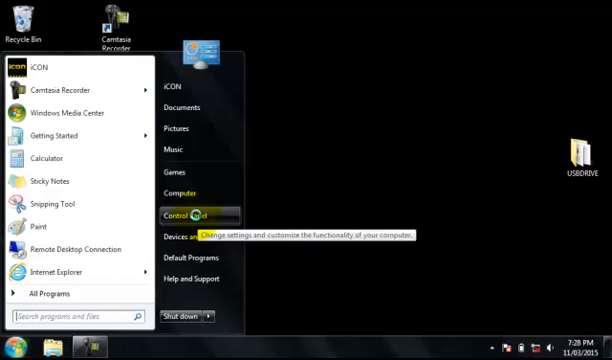
Step: Open Control Panel and bring up the context menu for Tablet PC Settings
left_click(183, 214)
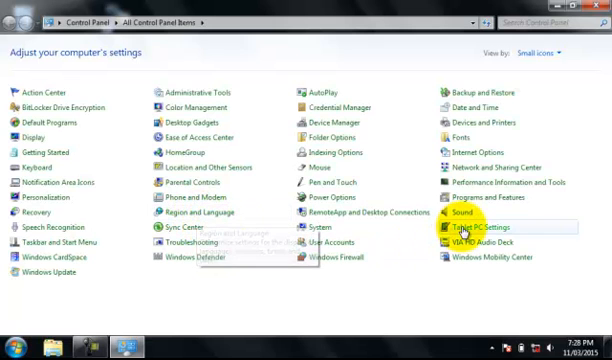
mouse_move(484, 233)
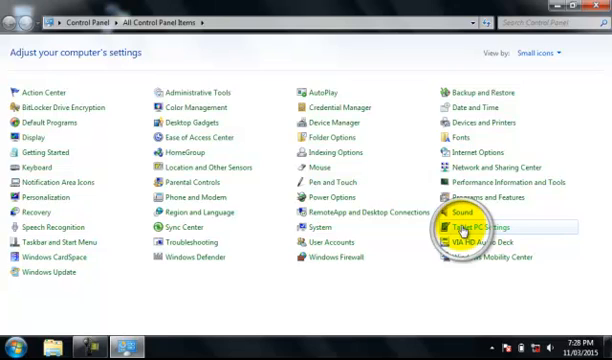
right_click(467, 233)
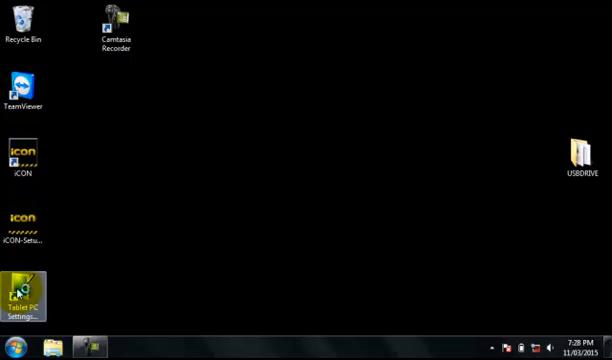
Step: Launch Tablet PC Settings from the shortcut, start Calibrate, and tap the top-left crosshair
double_click(27, 290)
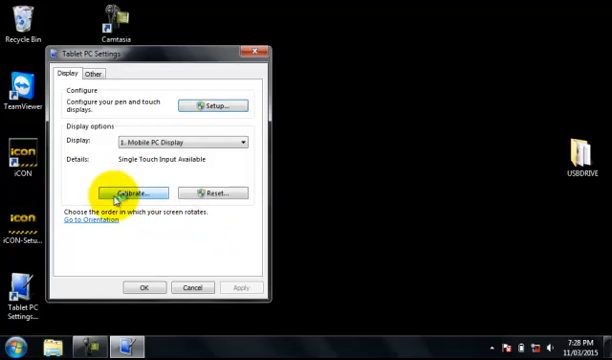
left_click(146, 190)
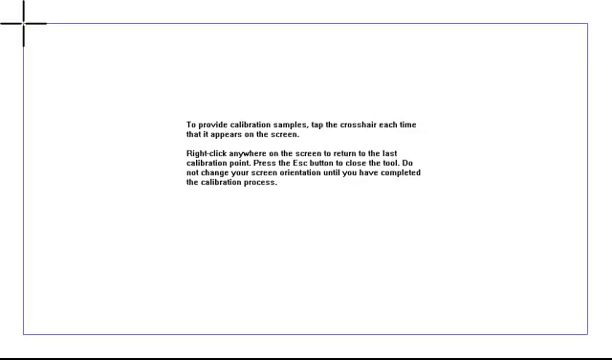
left_click(22, 22)
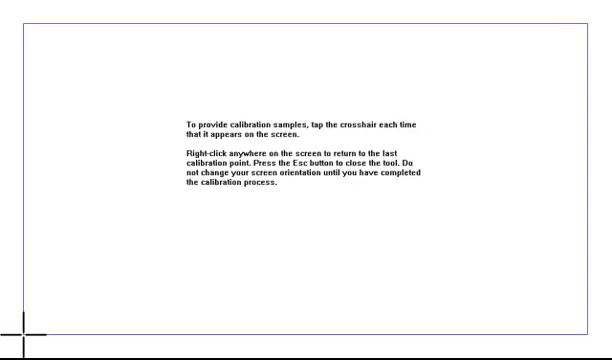